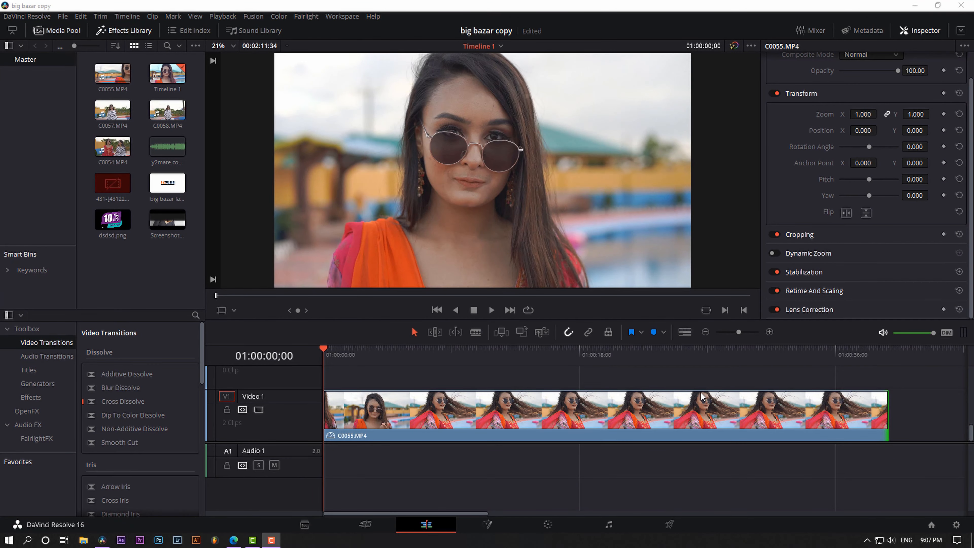
Play the portrait clip briefly, stop it and return to its start
left_click(492, 309)
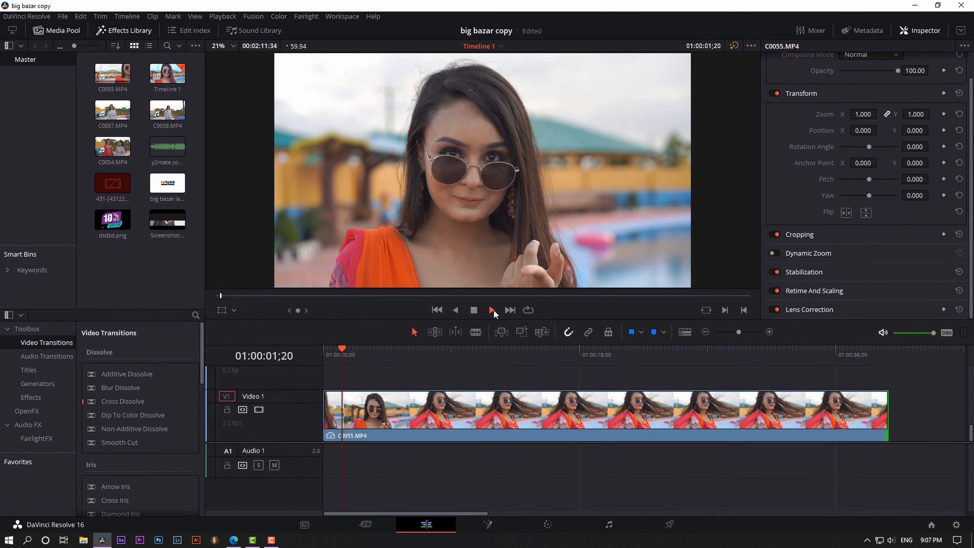
left_click(490, 309)
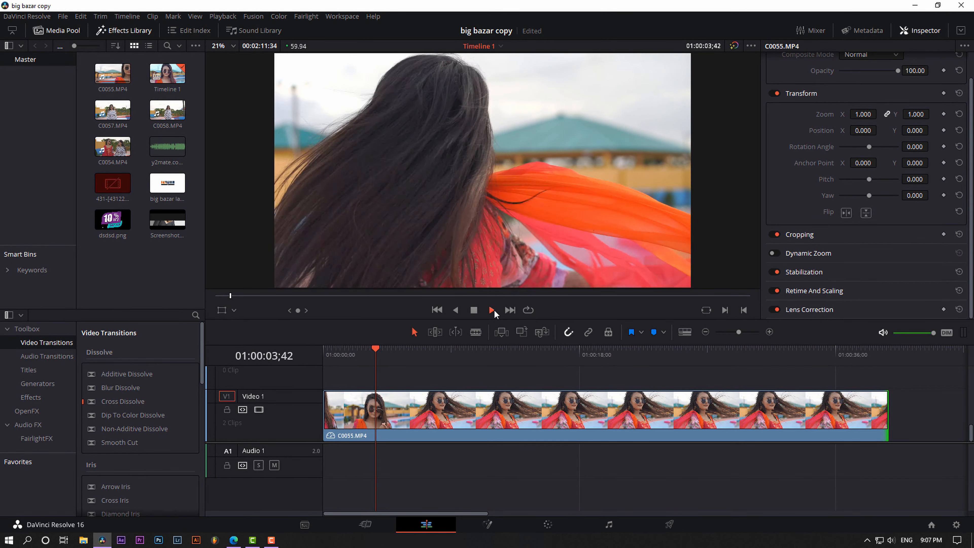
left_click(492, 310)
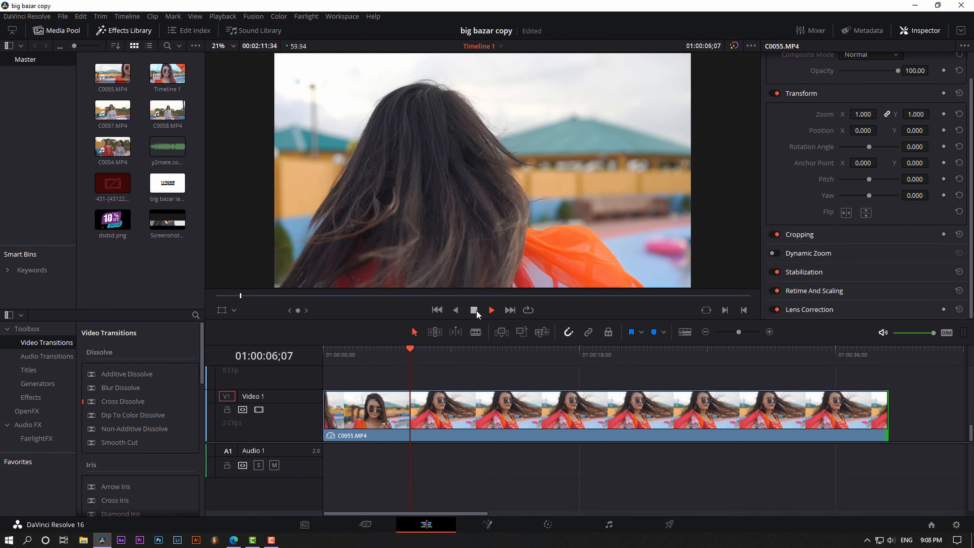
left_click(491, 310)
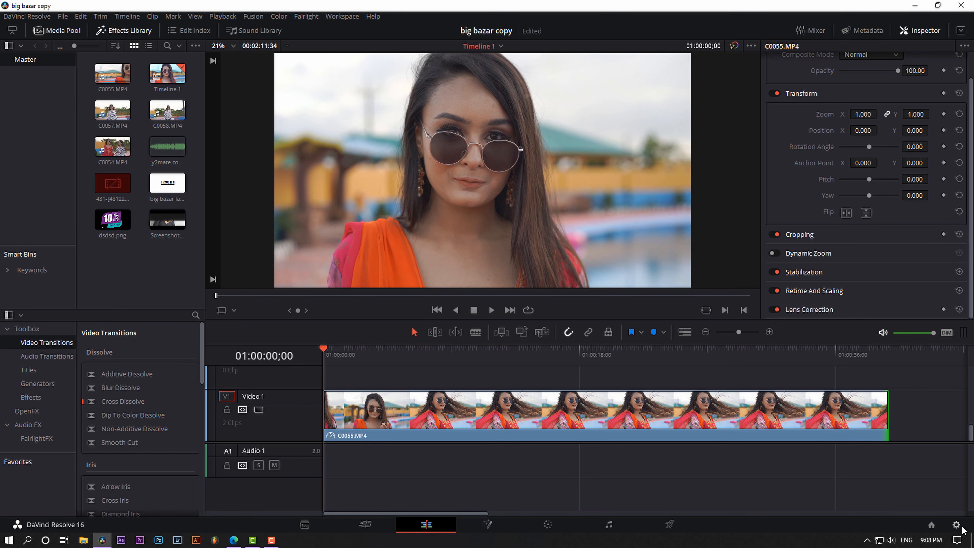
On the Color page, qualify the woman's skin tones with the eyedropper and preview the matte
left_click(956, 526)
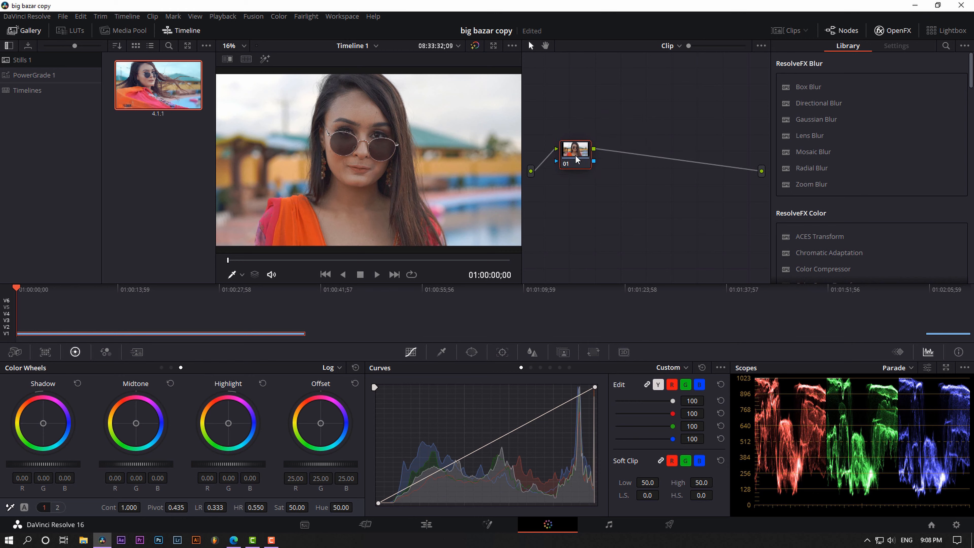
mouse_move(380, 138)
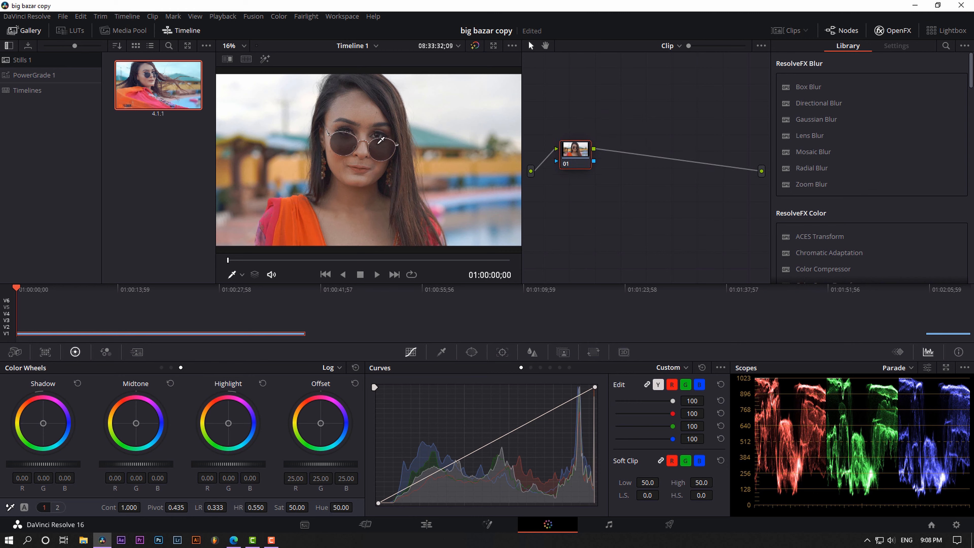
left_click(441, 352)
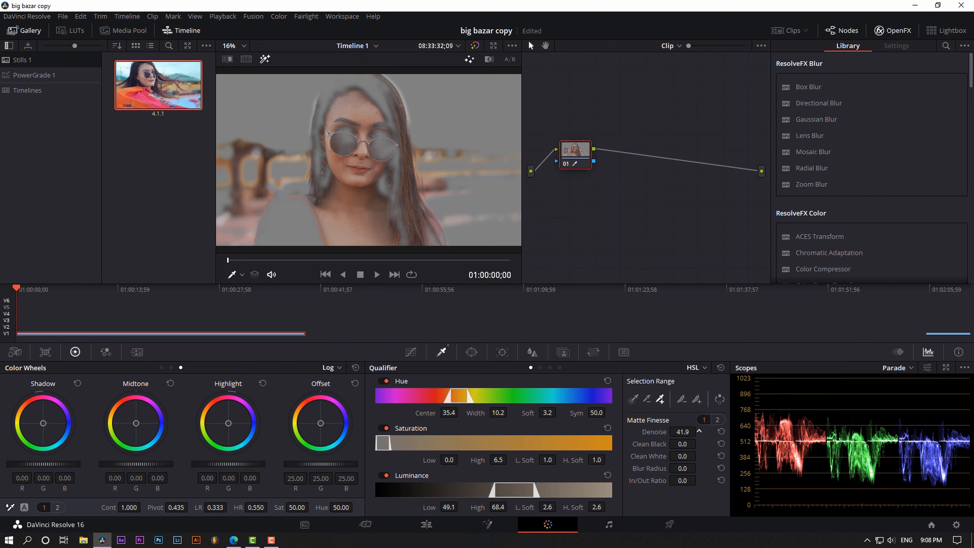
Turn off the matte preview and add a midpoint to the skin node's tone curve
left_click(699, 429)
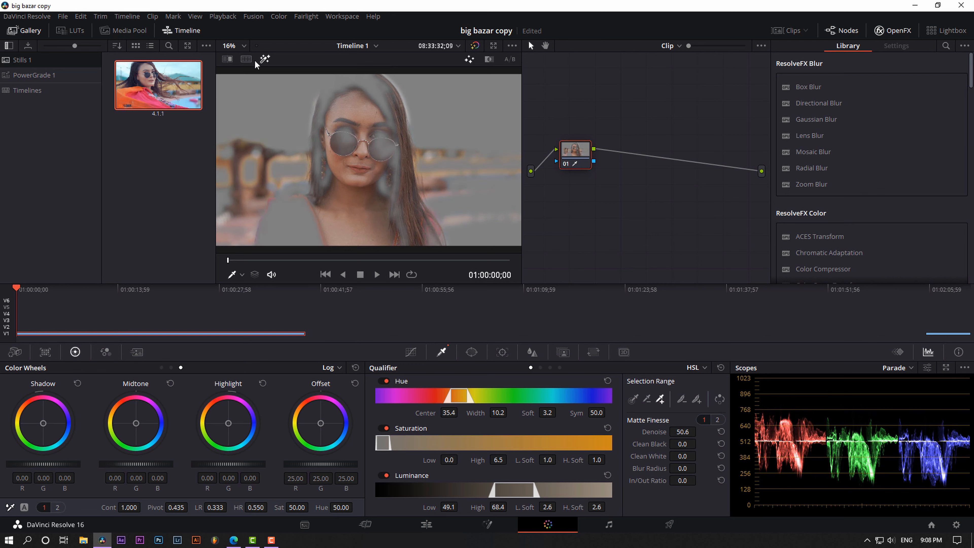
left_click(410, 352)
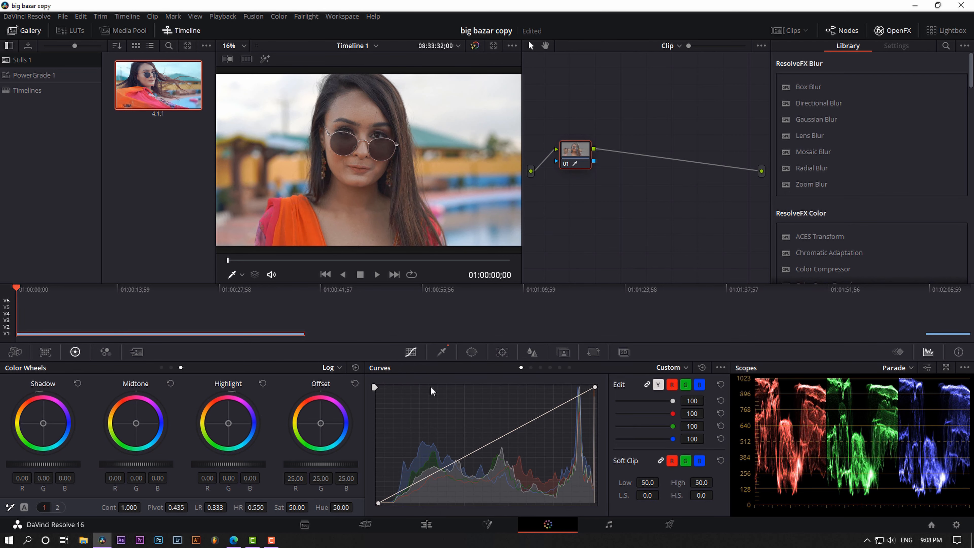
left_click(472, 451)
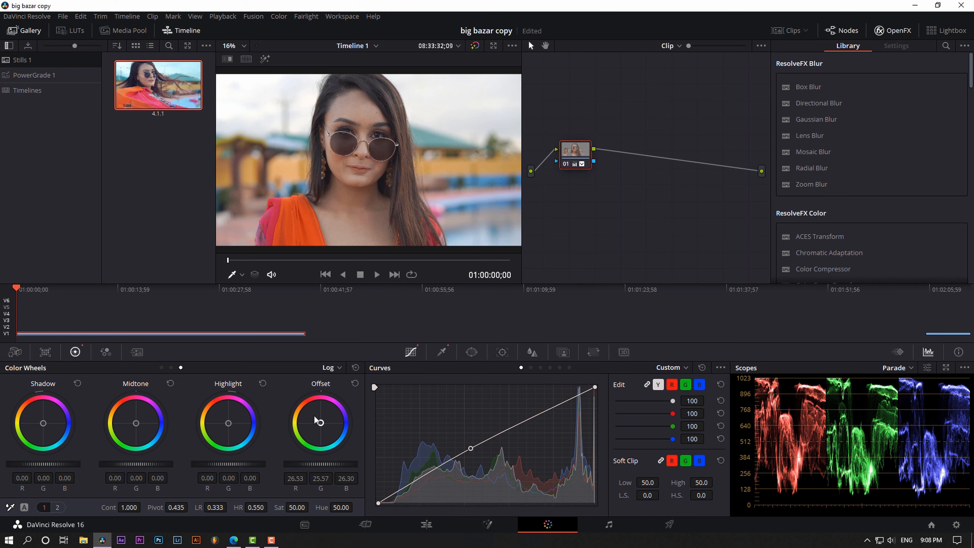
mouse_move(847, 182)
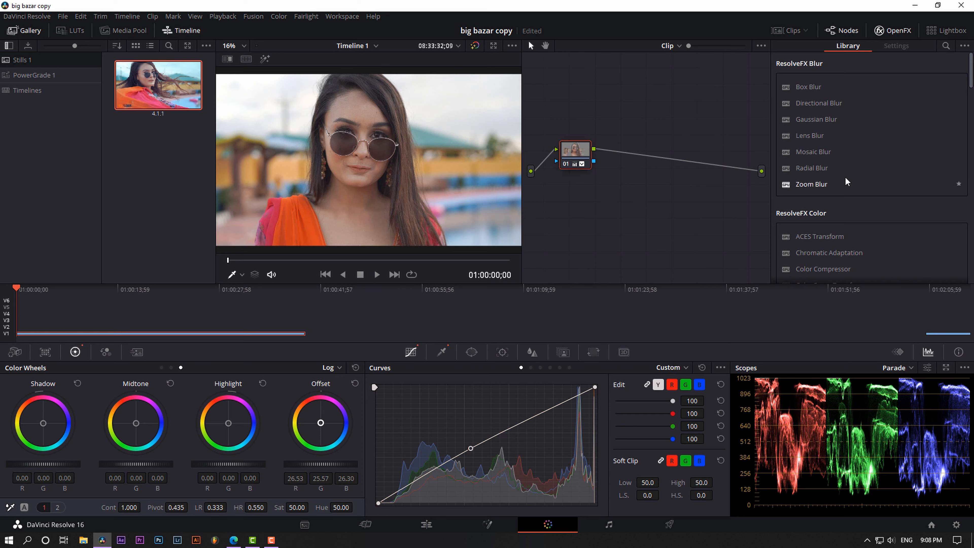
Apply the Beauty OpenFX to node 01 and add serial node 02 after it
scroll("down", 3)
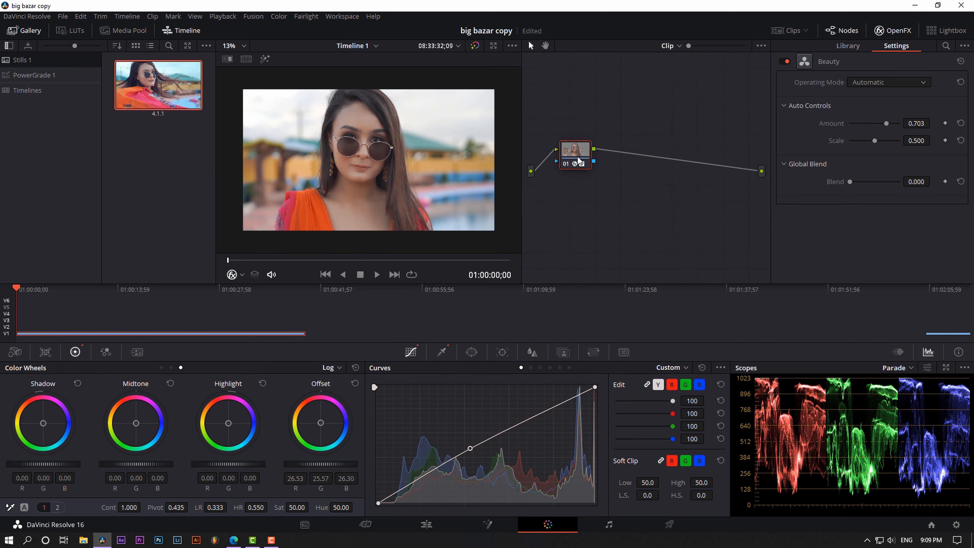
left_click(847, 45)
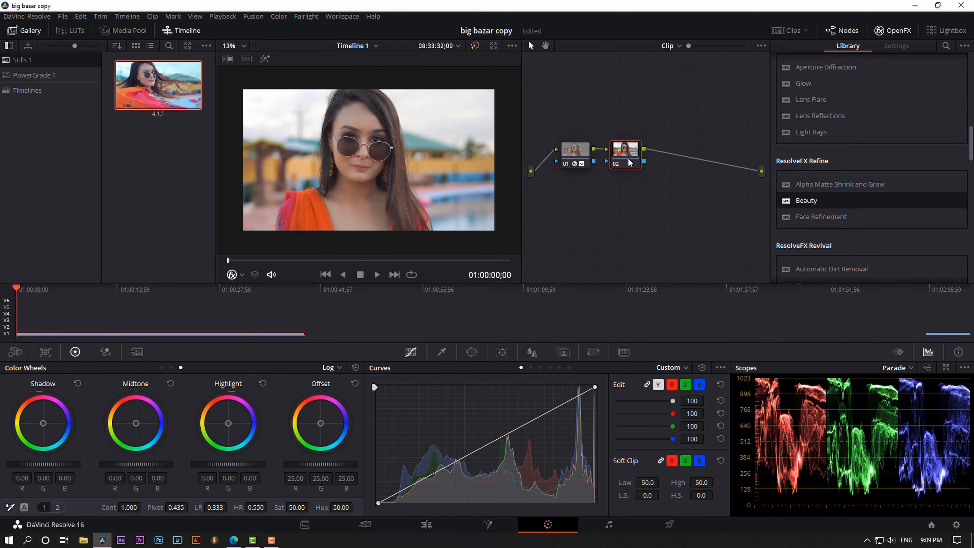
Qualify the bright sky in node 02, check it in Highlight mode and raise matte Denoise
left_click(441, 352)
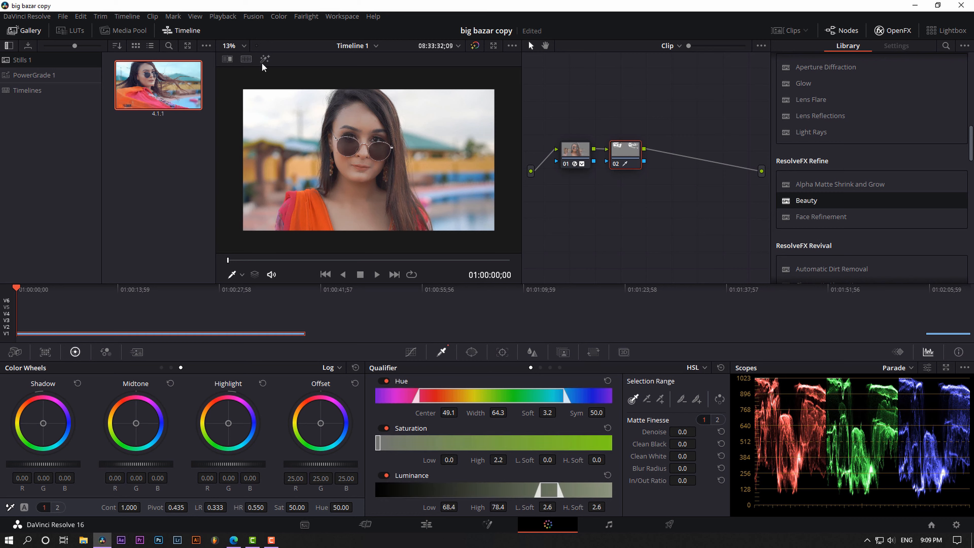
left_click(264, 59)
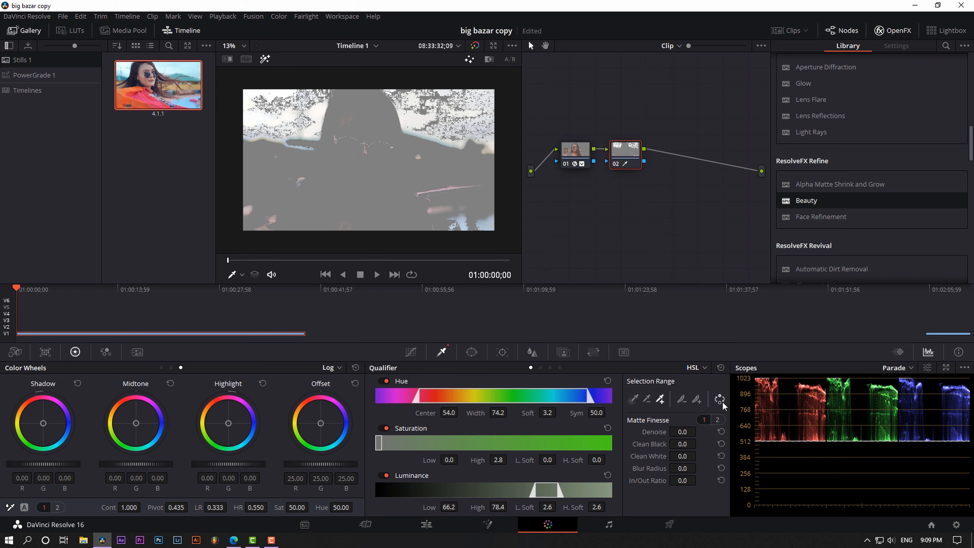
left_click(681, 431)
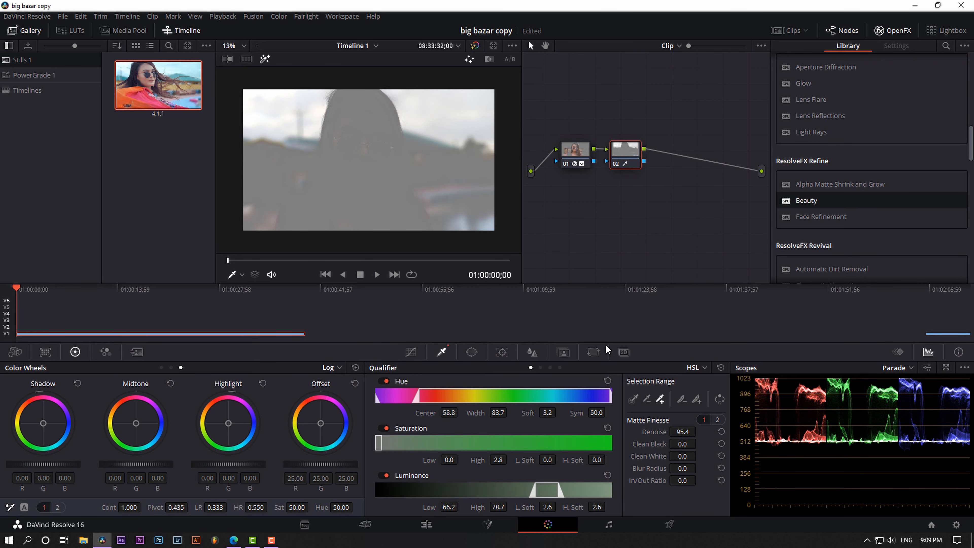
left_click(410, 352)
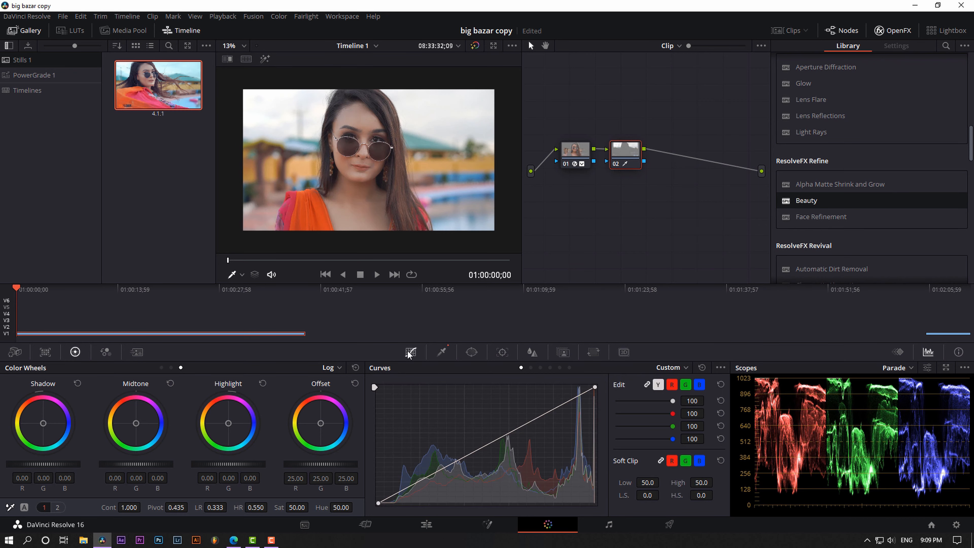
Add node 03 qualifying red-orange hues and push Shadow and Offset wheels toward blue
left_click(483, 452)
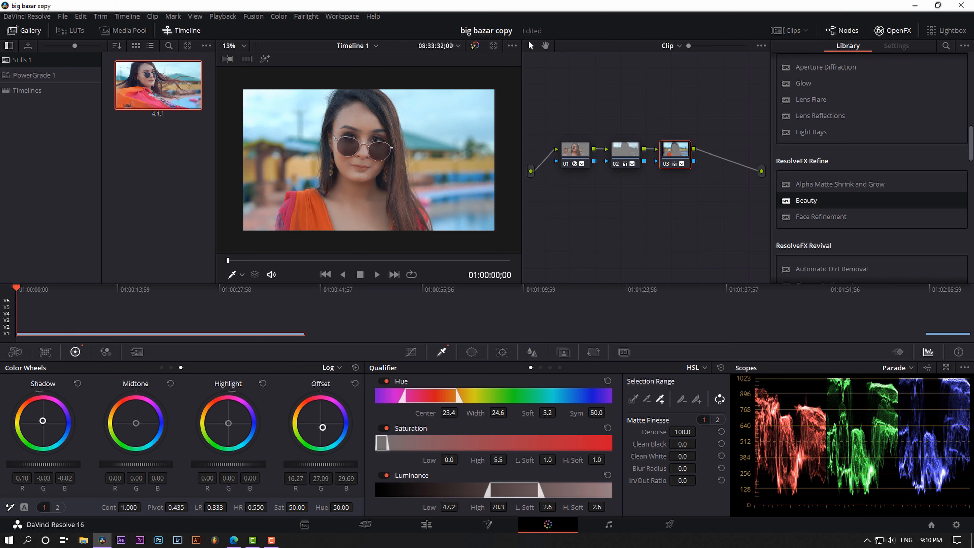
left_click(329, 368)
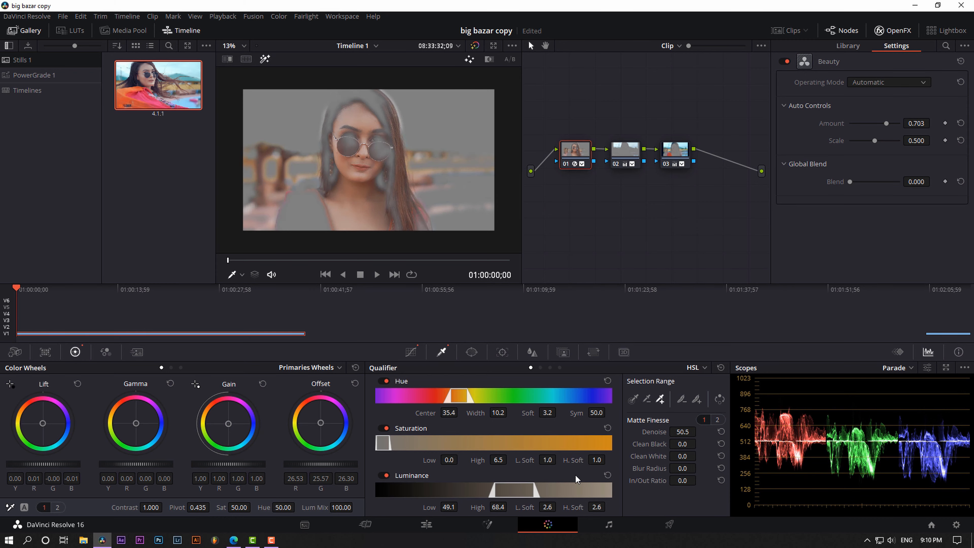
Check node 01's skin matte in Highlight mode, then add serial node 04 at the chain's end
left_click(410, 352)
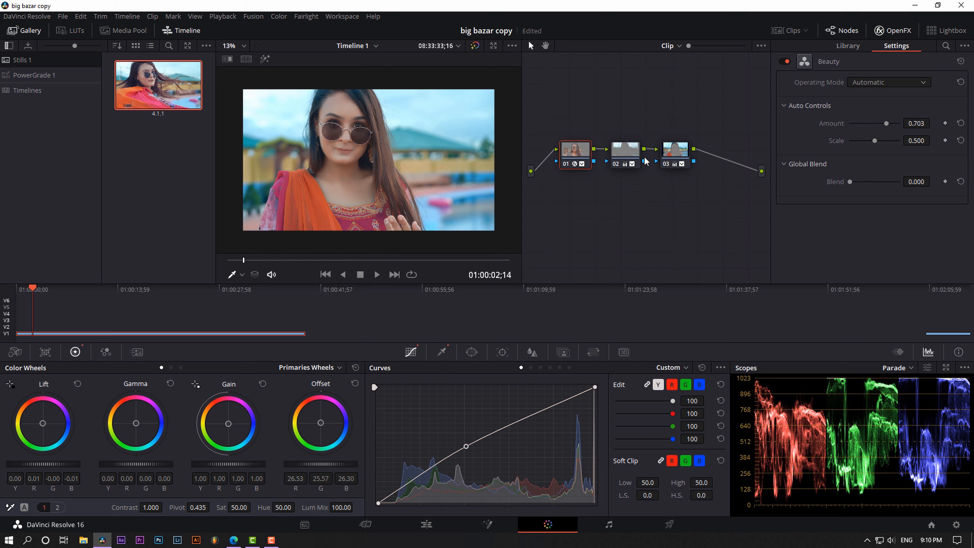
left_click(846, 45)
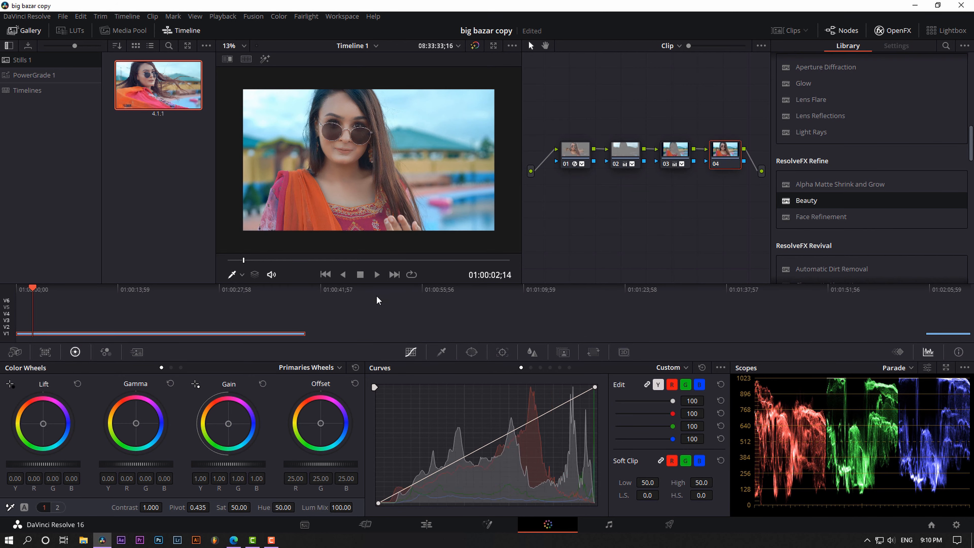
mouse_move(315, 426)
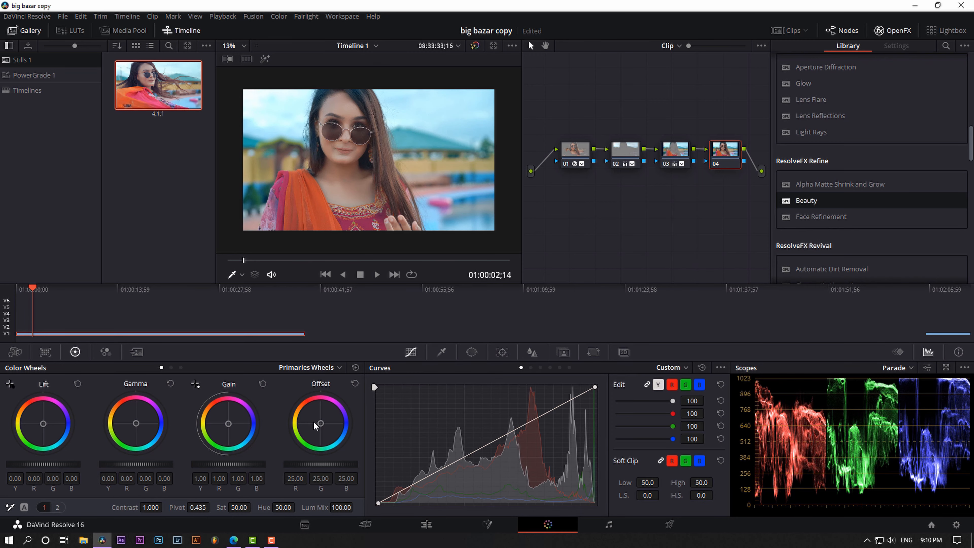
Switch node 04's colour wheels from Primaries to Log mode
left_click(326, 368)
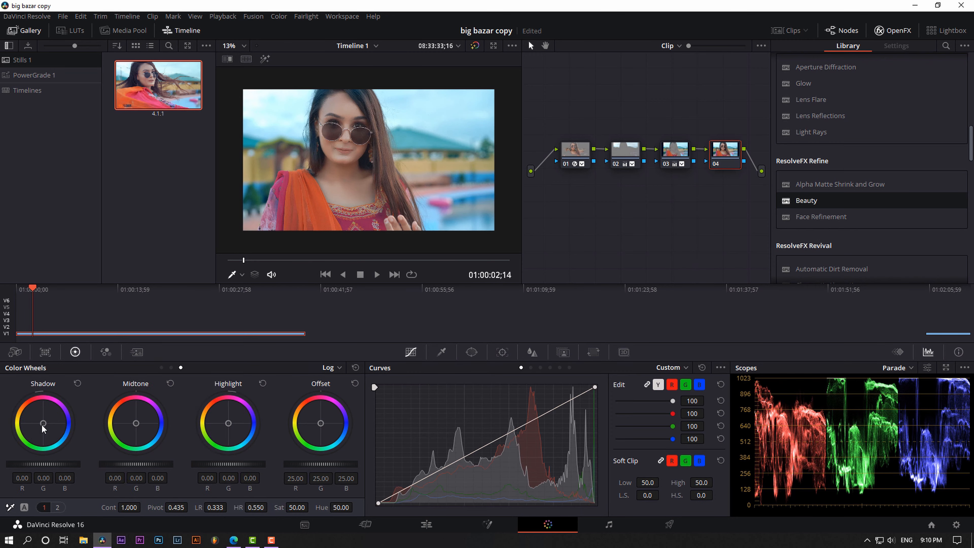